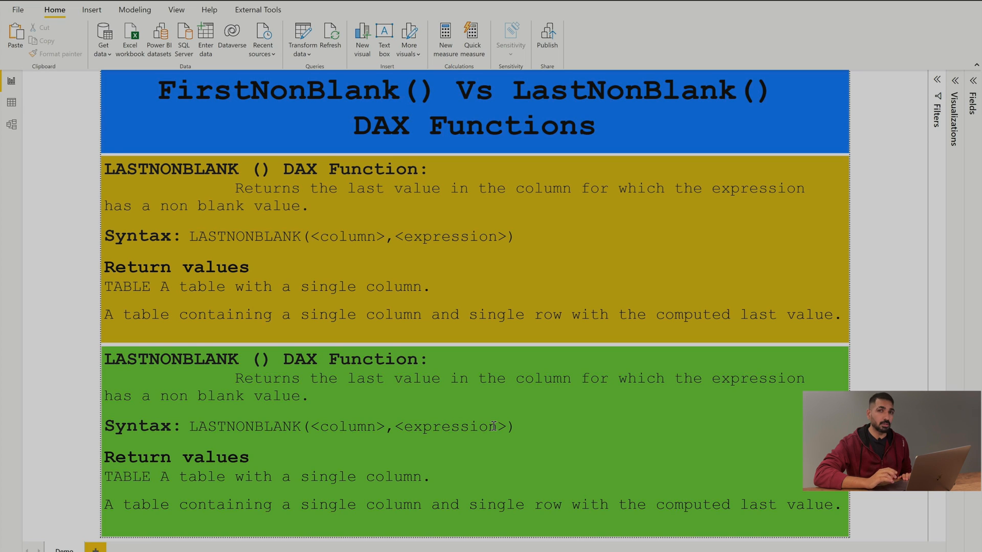
- Switch Power BI Desktop to Model view to see the Date–Sales one-to-many relationship
{"action": "left_click", "coordinate": [11, 124]}
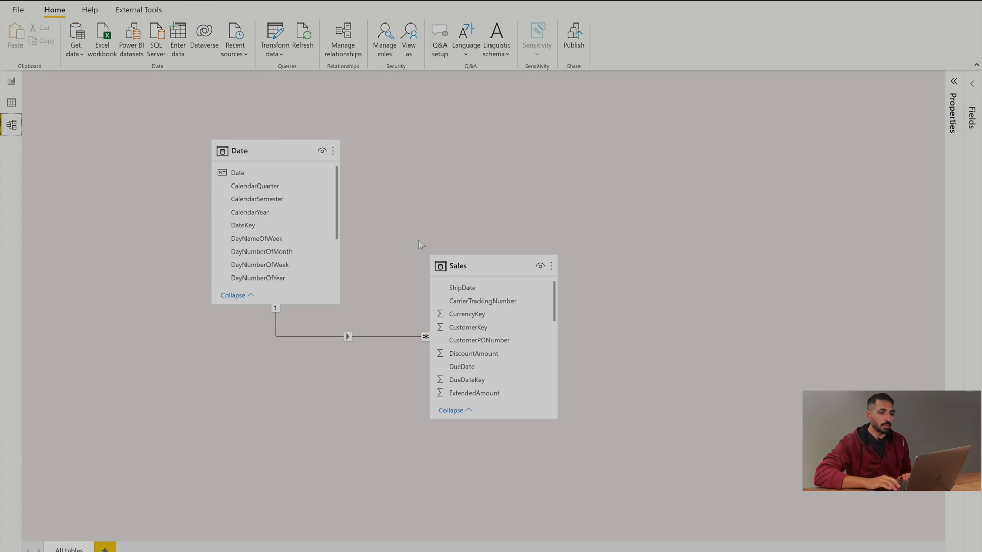
{"action": "mouse_move", "coordinate": [486, 270]}
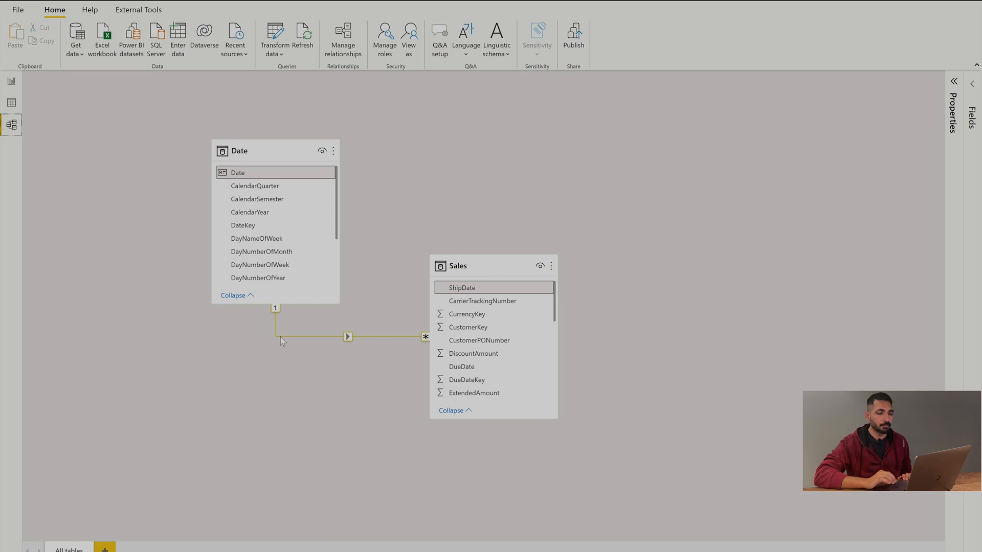
{"action": "mouse_move", "coordinate": [281, 297]}
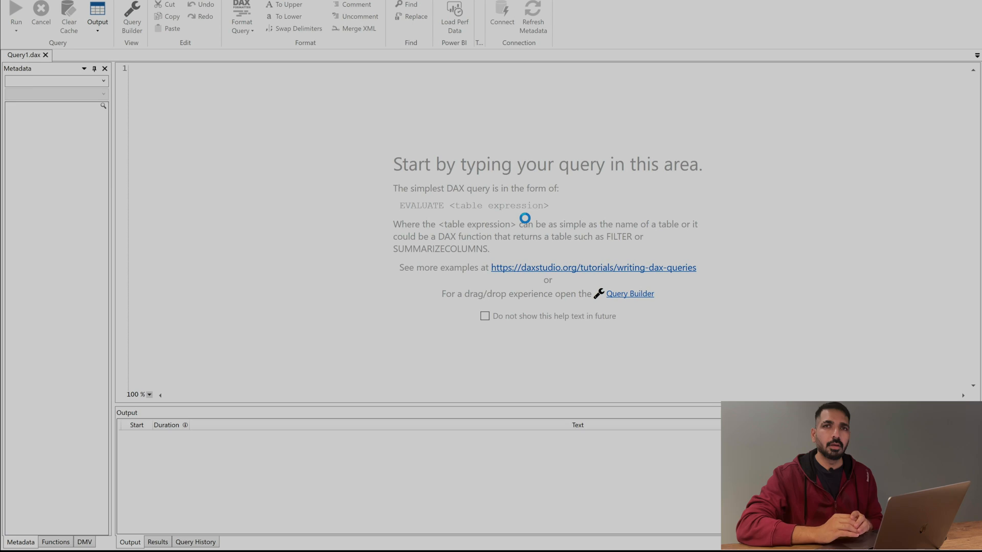
- Connect DAX Studio to the open DAX Sundays FirstNonBlank Vs LastNonBlank Power BI model
{"action": "left_click", "coordinate": [574, 17]}
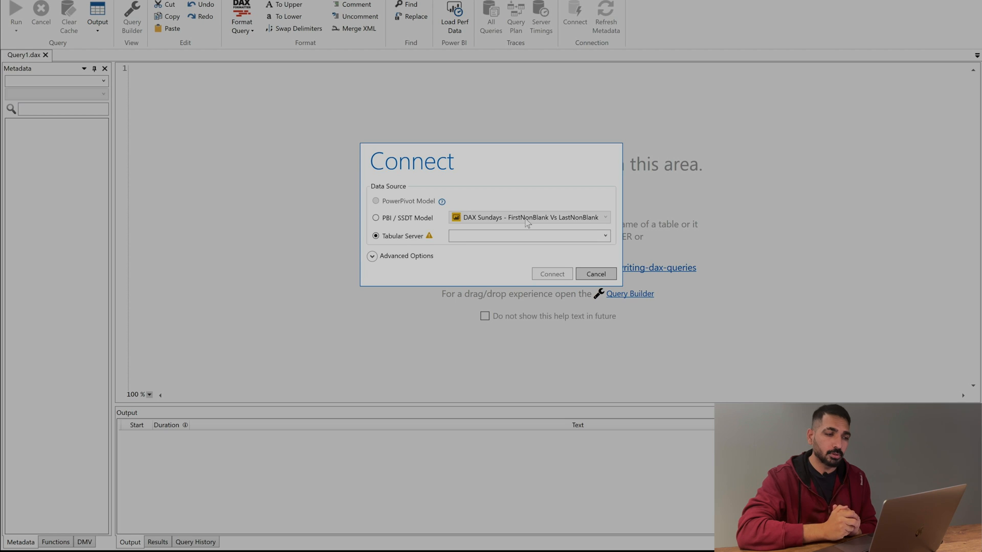
{"action": "left_click", "coordinate": [526, 235]}
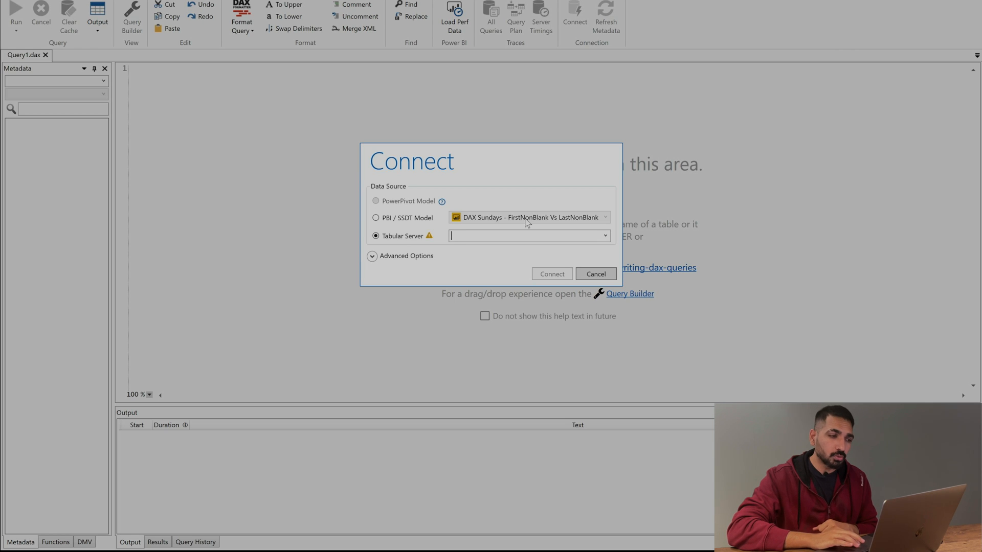
{"action": "left_click", "coordinate": [376, 218]}
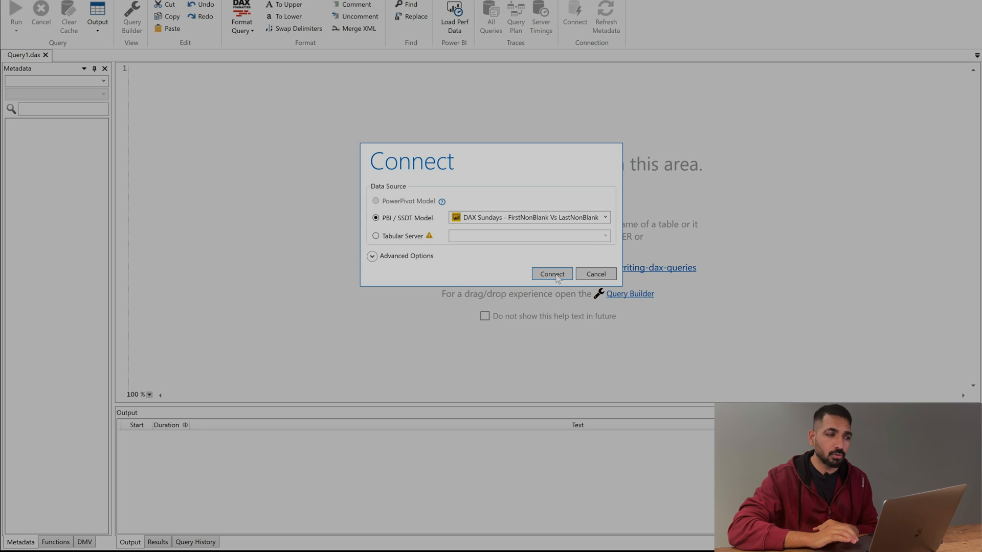
{"action": "left_click", "coordinate": [551, 274]}
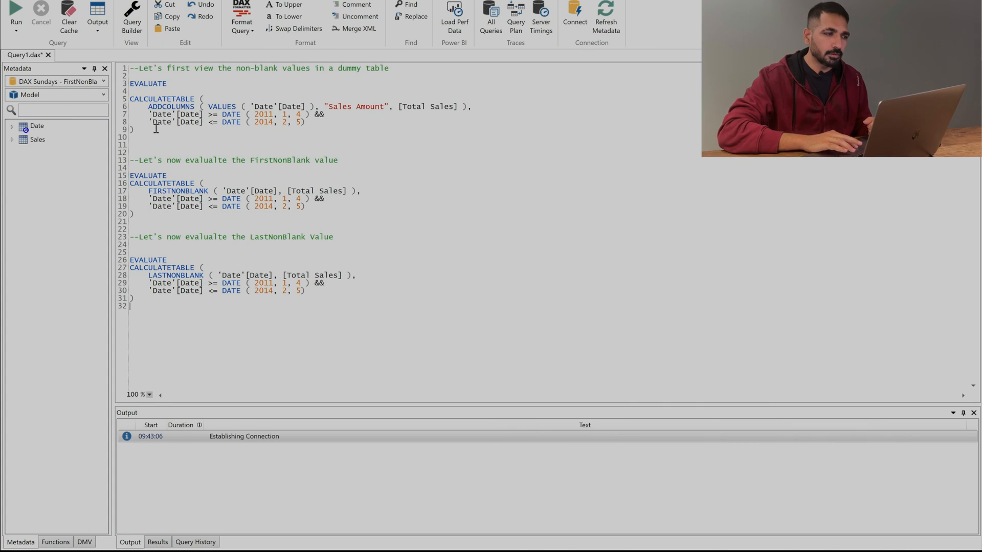
- Select lines 3–9, the first EVALUATE CALCULATETABLE query of sales by date
{"action": "left_click_drag", "start_coordinate": [136, 83], "coordinate": [131, 129]}
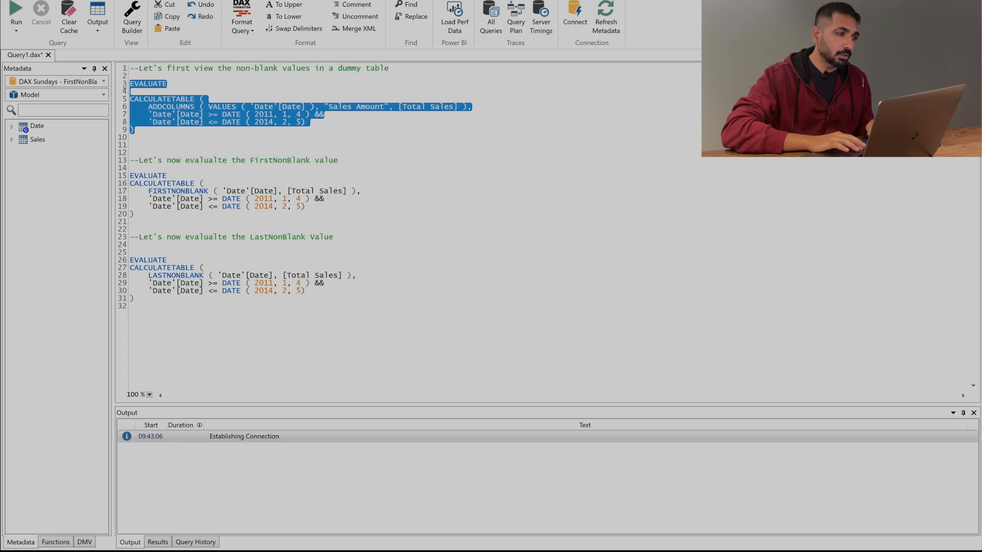
- Run the dummy table query and check the early dates 1/4/2011 and 1/5/2011
{"action": "left_click", "coordinate": [15, 6]}
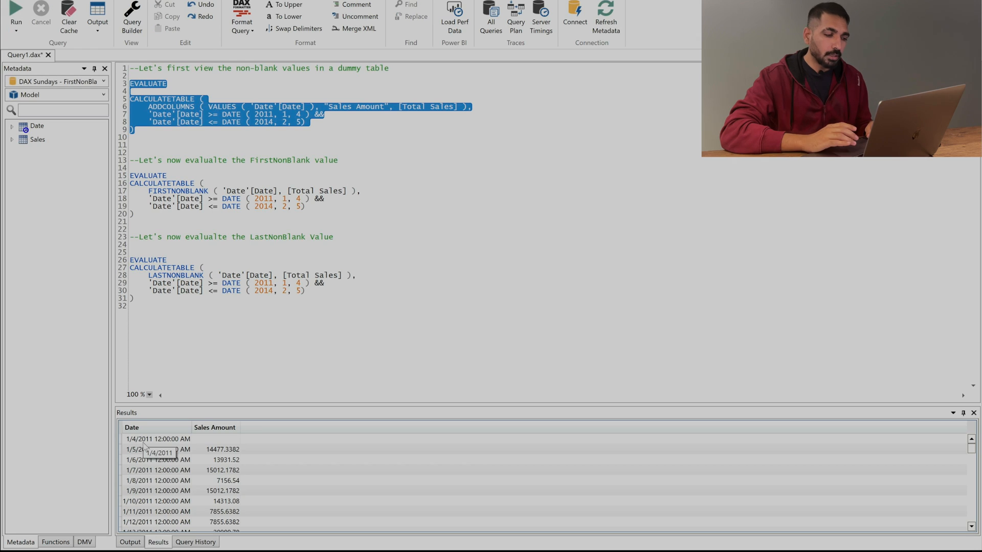
{"action": "left_click", "coordinate": [157, 439]}
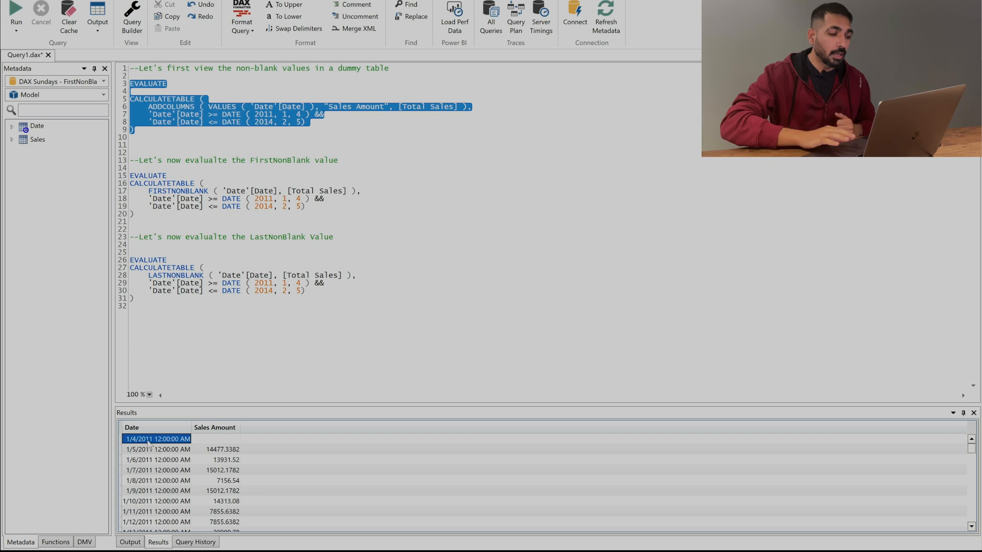
{"action": "left_click", "coordinate": [156, 449]}
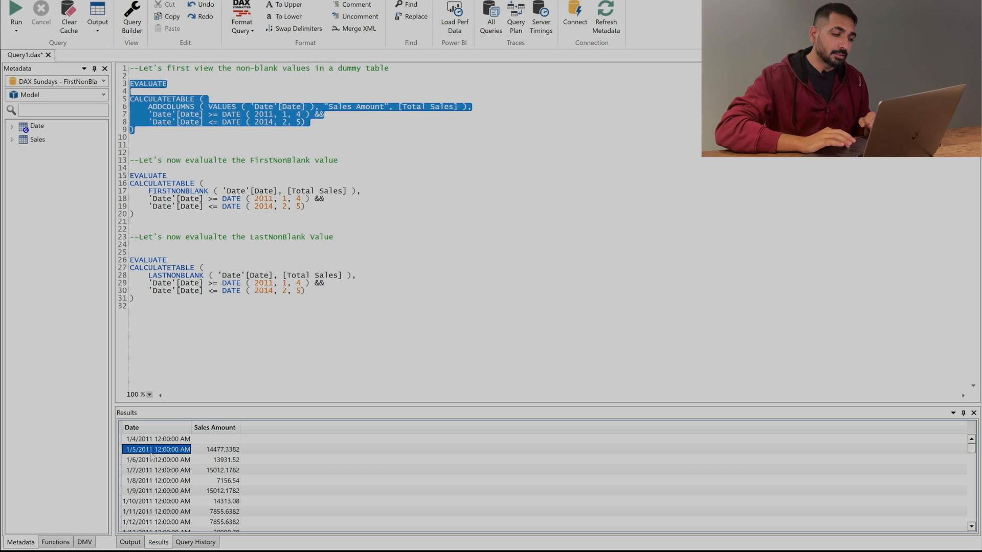
- Sort the results by Date descending so 2/5/2014 appears first
{"action": "left_click", "coordinate": [132, 427]}
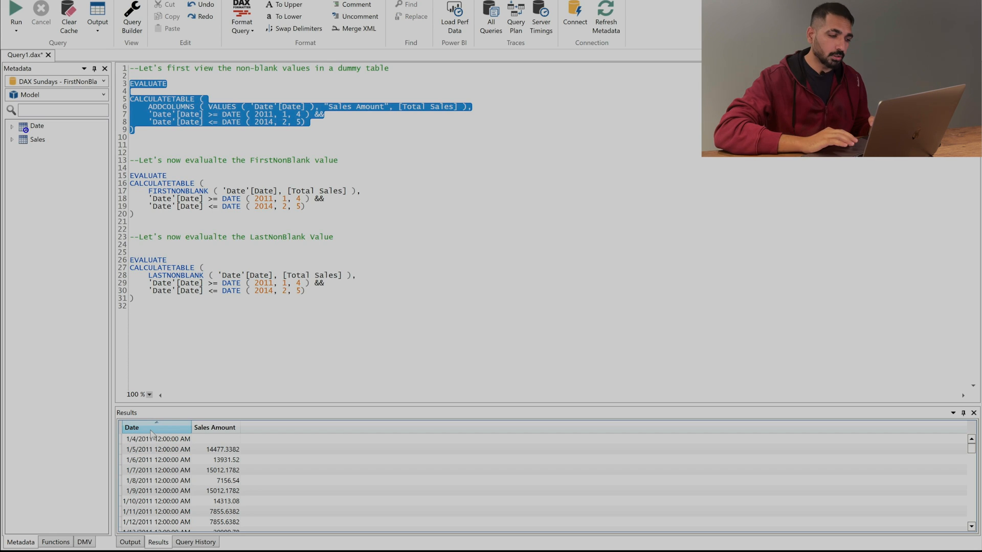
{"action": "left_click", "coordinate": [131, 427]}
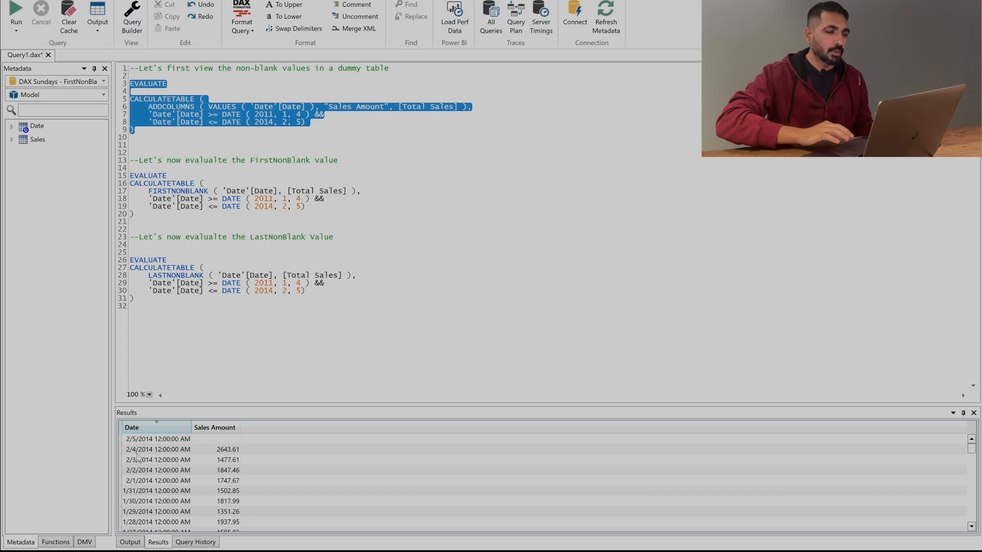
{"action": "left_click", "coordinate": [134, 214]}
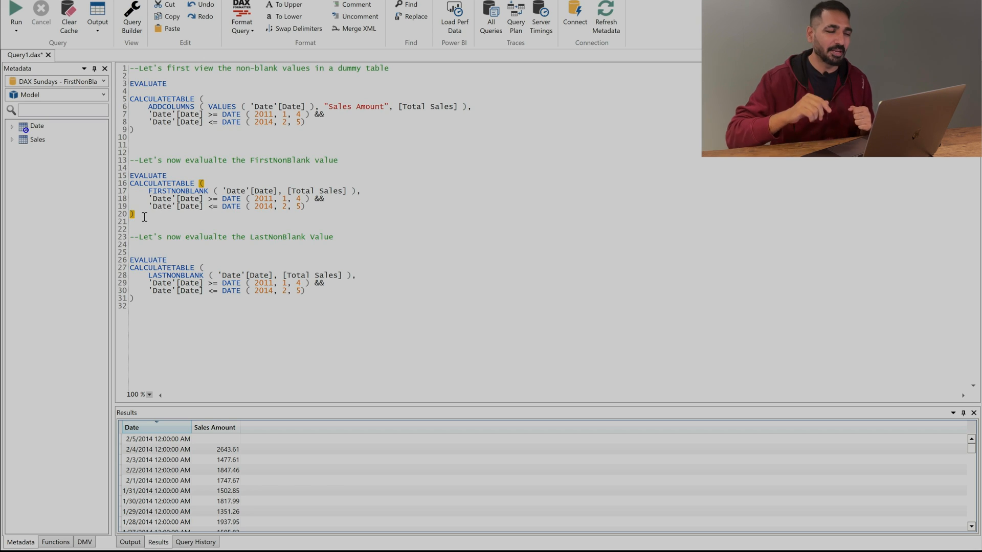
- Select the FIRSTNONBLANK query on lines 15–20 and run it, returning 1/5/2011
{"action": "left_click_drag", "start_coordinate": [148, 206], "coordinate": [303, 206]}
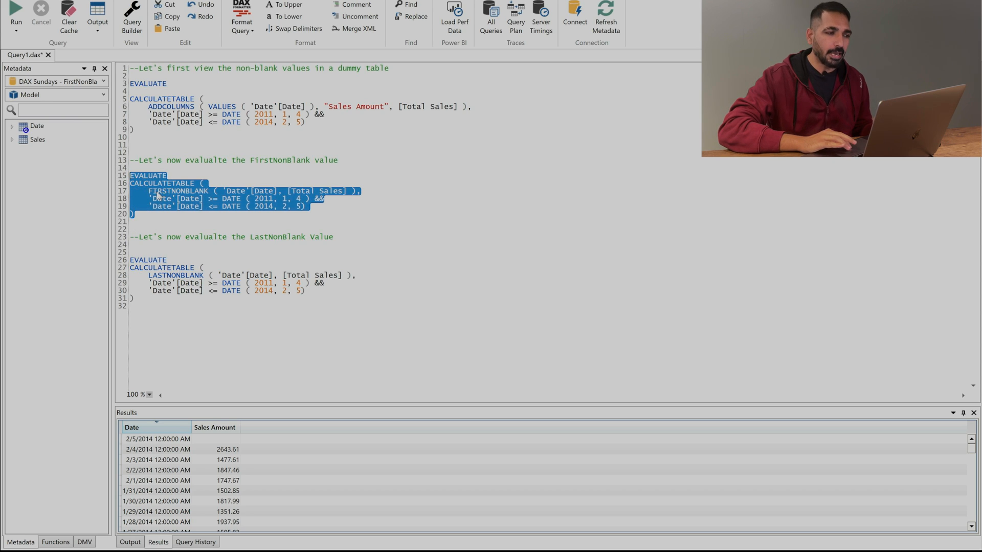
{"action": "mouse_move", "coordinate": [181, 191]}
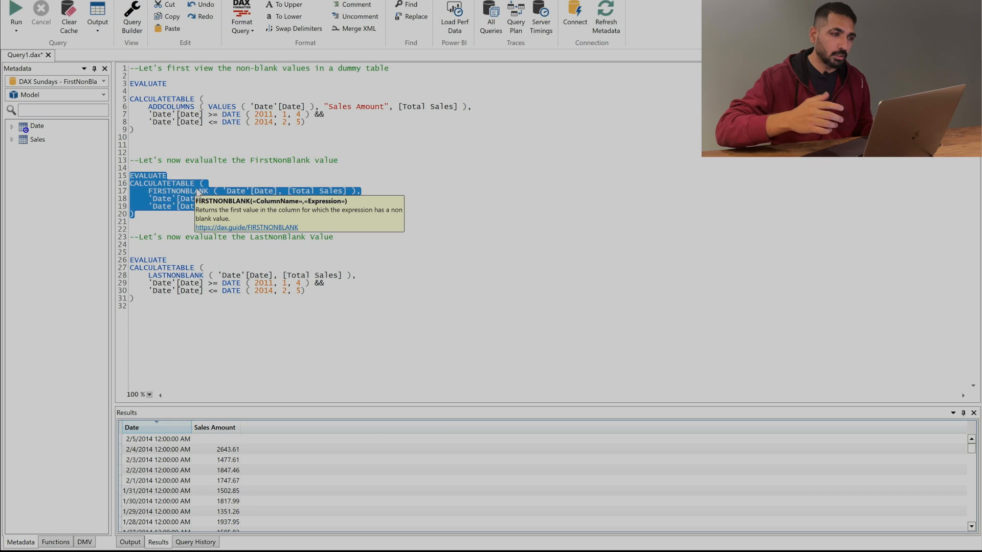
{"action": "mouse_move", "coordinate": [504, 209]}
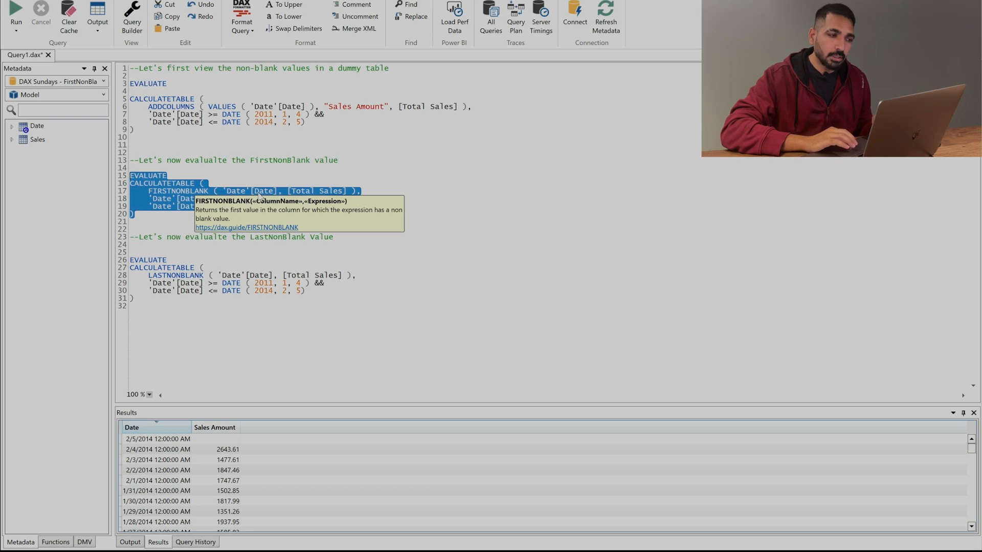
{"action": "mouse_move", "coordinate": [267, 214]}
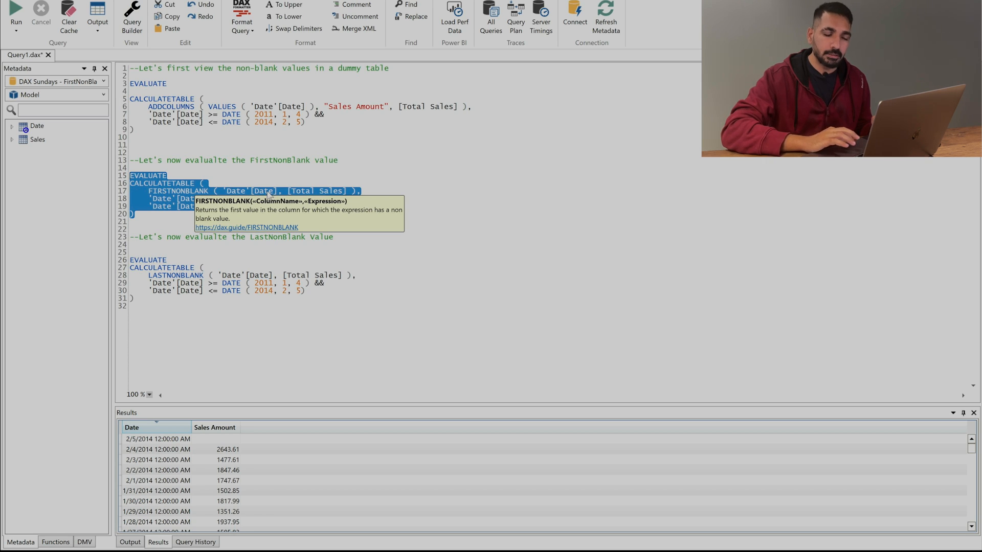
{"action": "left_click", "coordinate": [16, 16]}
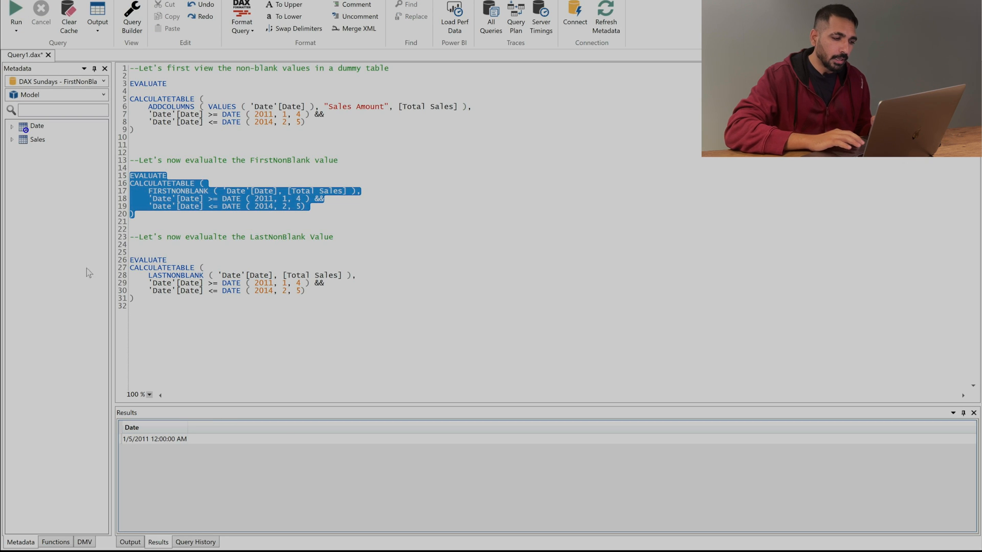
{"action": "left_click", "coordinate": [153, 428]}
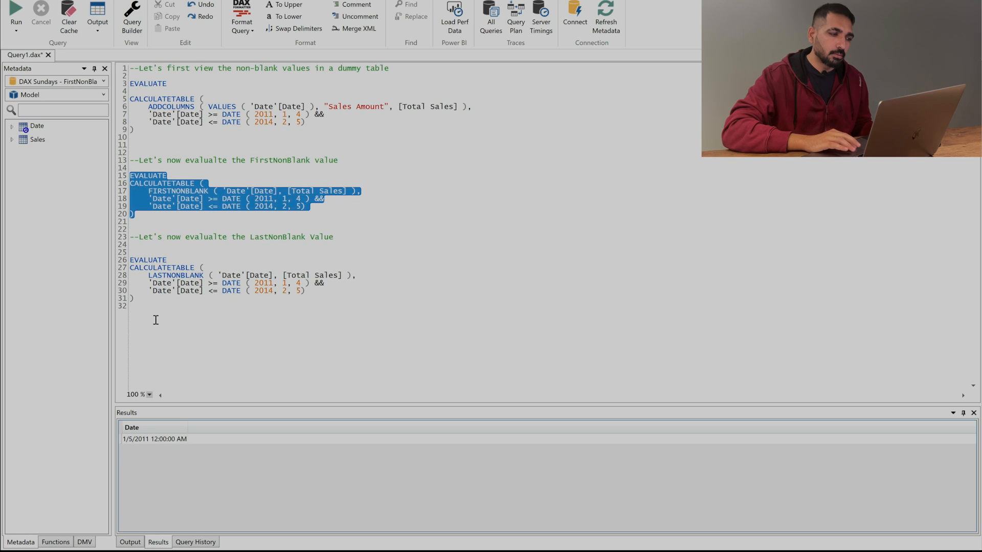
{"action": "left_click", "coordinate": [155, 320]}
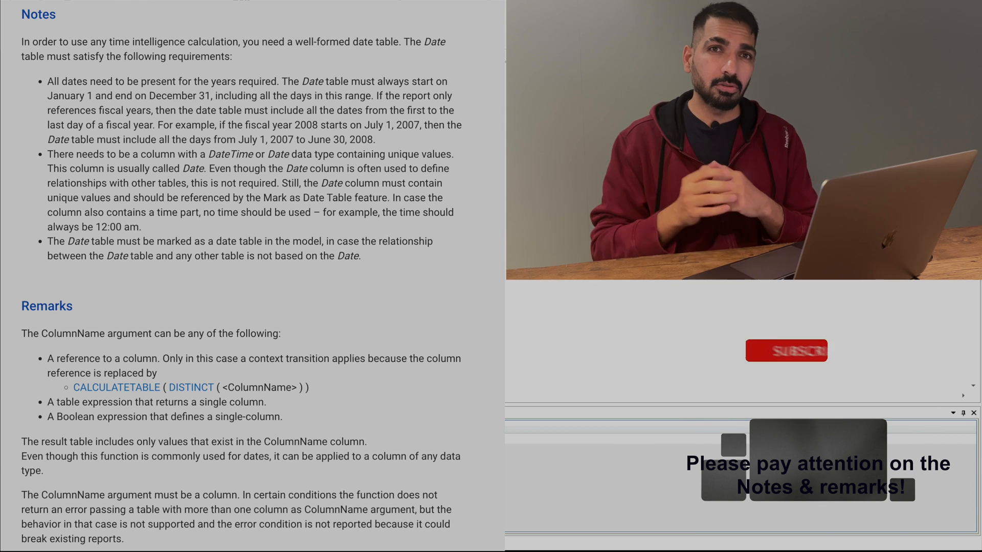
- Show the DAX Guide notes stating FIRSTNONBLANK's ColumnName must be a single column
{"action": "left_click", "coordinate": [784, 349]}
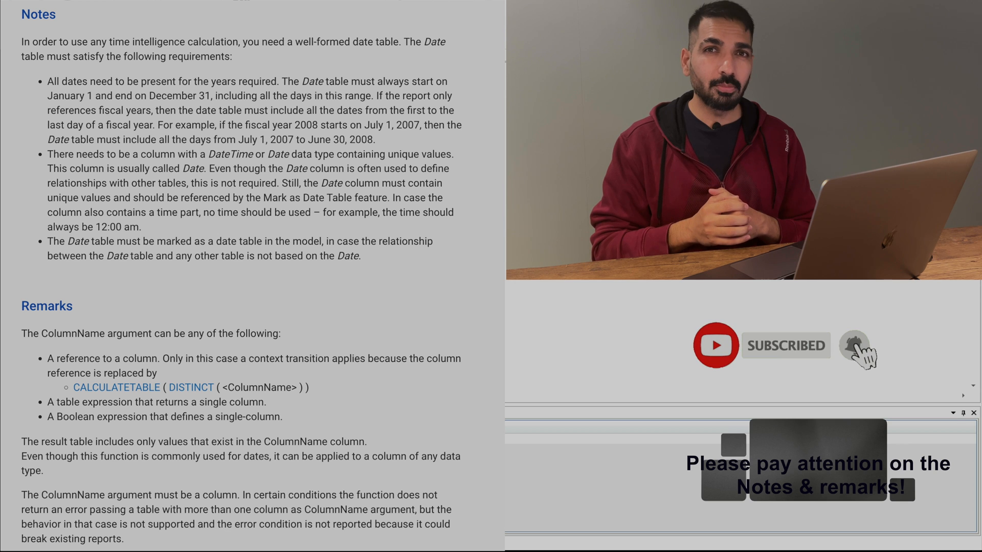